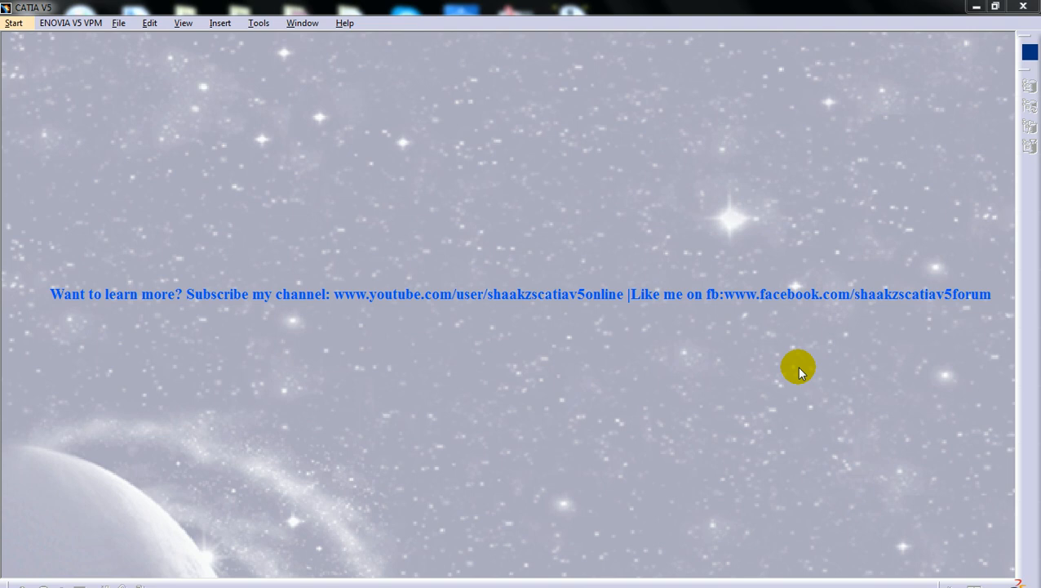
{"action": "mouse_move", "coordinate": [535, 235]}
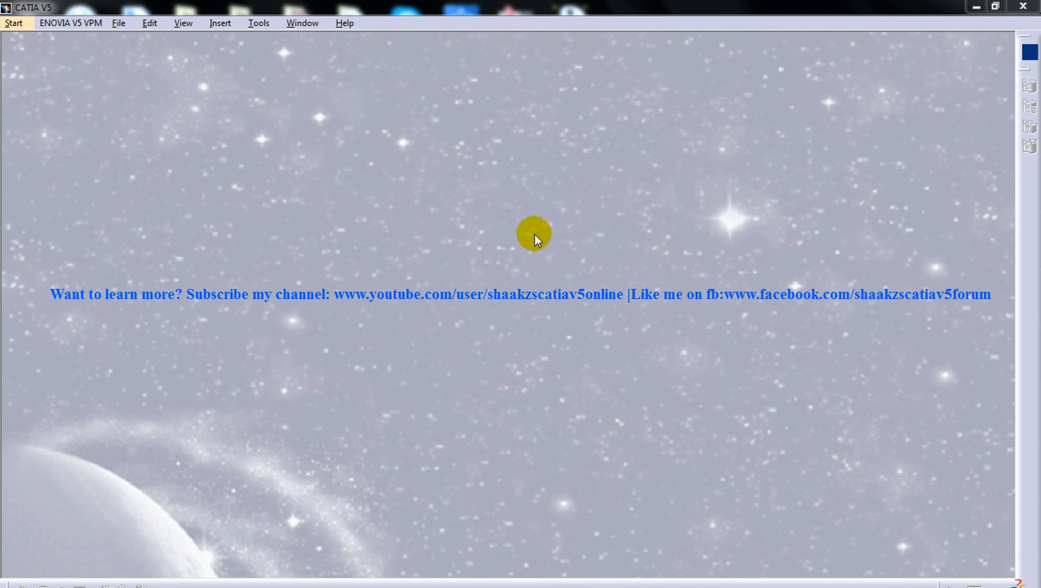
{"action": "mouse_move", "coordinate": [41, 62]}
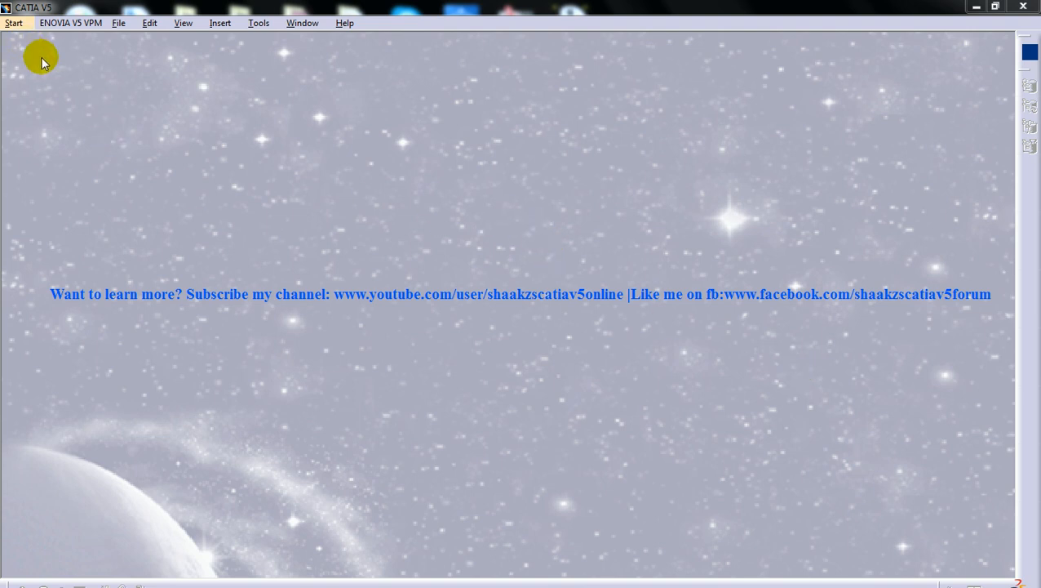
{"action": "mouse_move", "coordinate": [85, 108]}
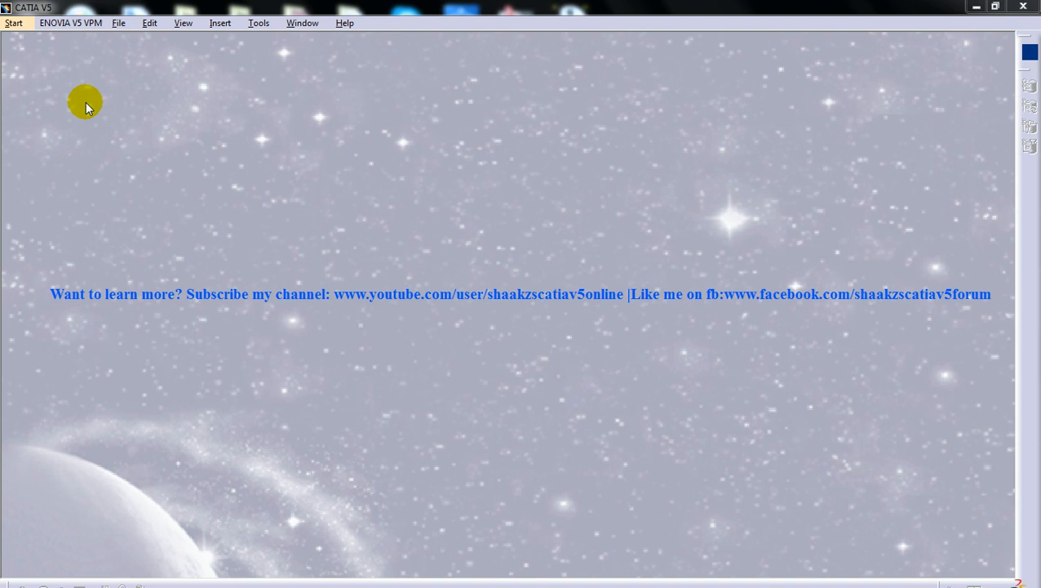
{"action": "mouse_move", "coordinate": [132, 120]}
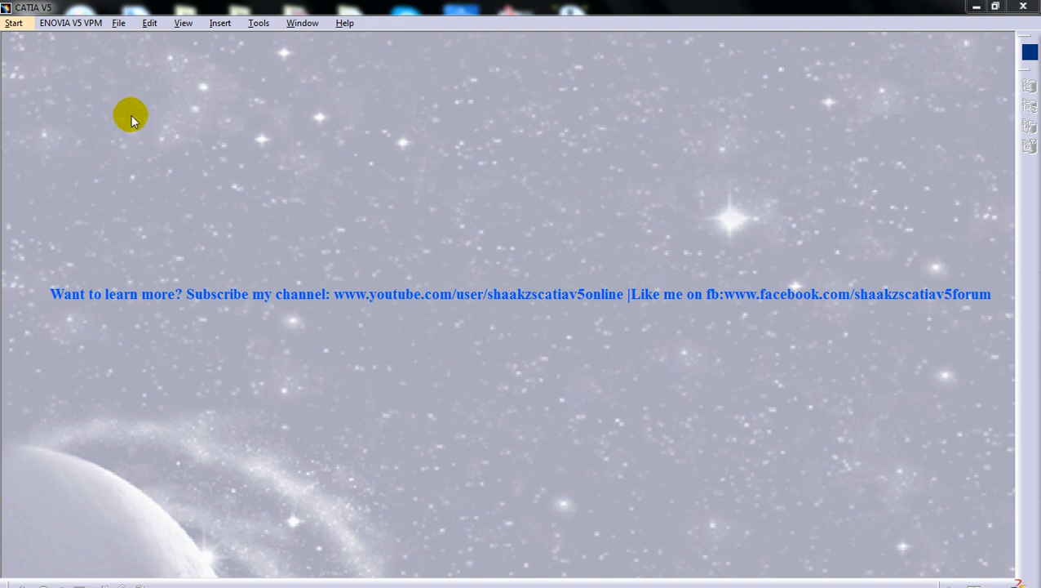
{"action": "mouse_move", "coordinate": [145, 118]}
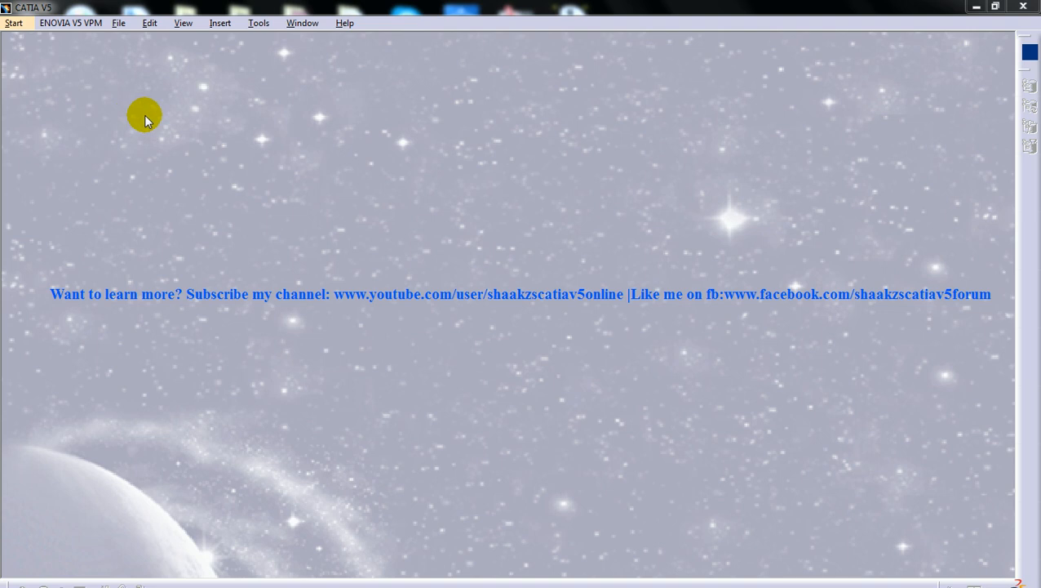
{"action": "mouse_move", "coordinate": [183, 122]}
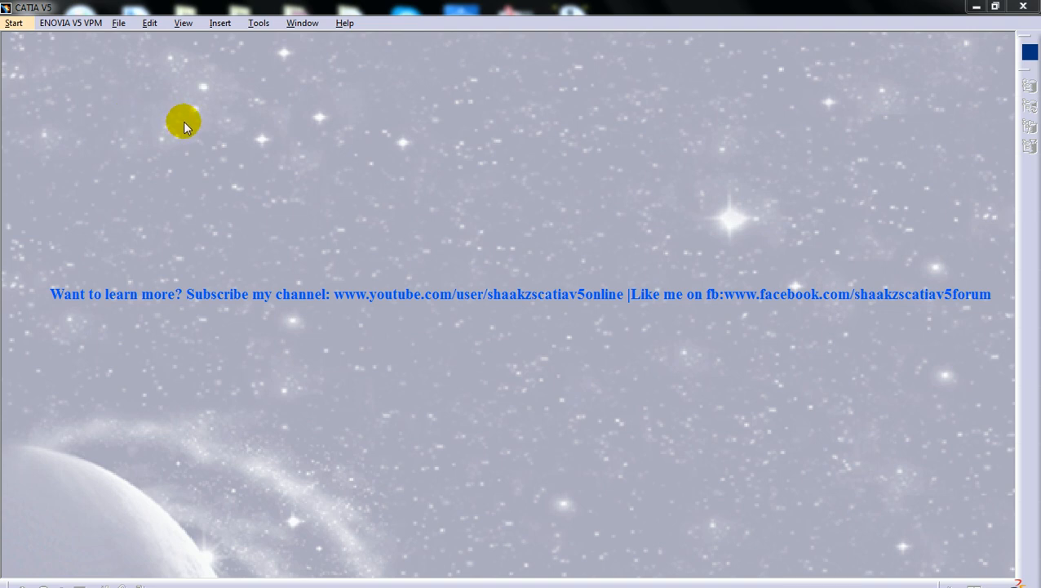
{"action": "mouse_move", "coordinate": [194, 115]}
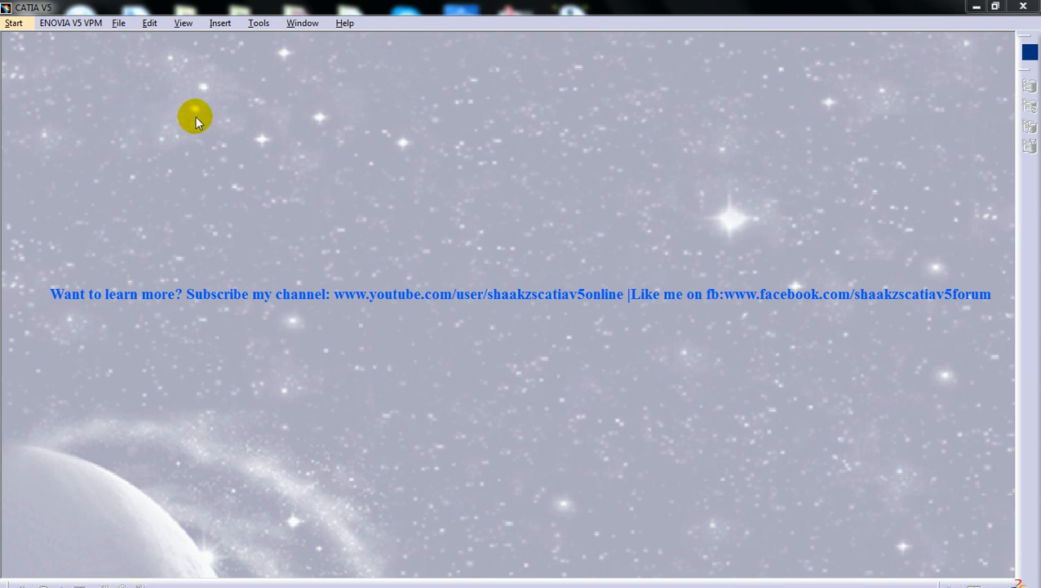
- Browse the Start workbench categories and the File menu, dismissing the New document chooser
{"action": "left_click", "coordinate": [13, 23]}
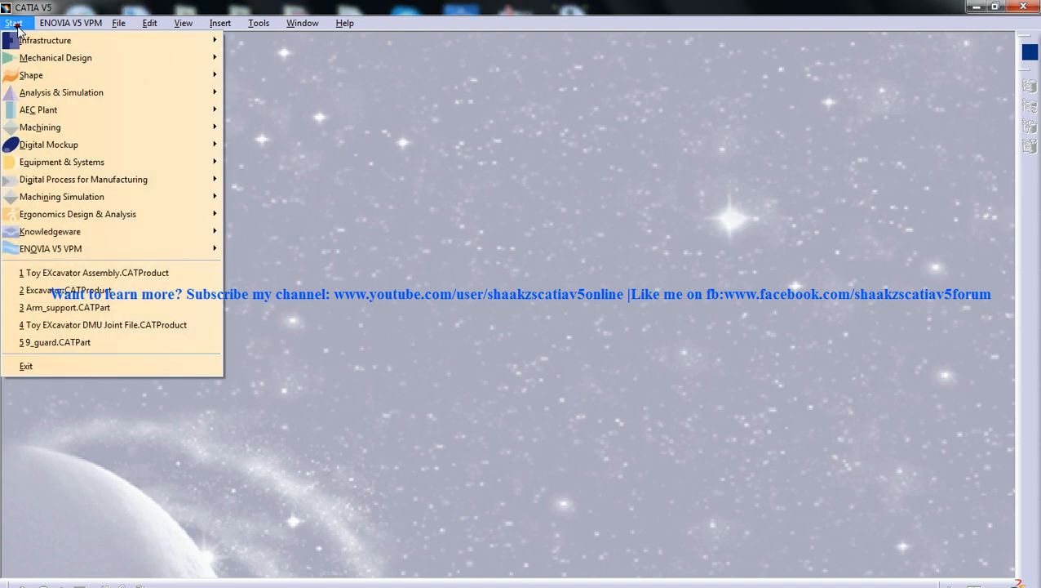
{"action": "mouse_move", "coordinate": [56, 57]}
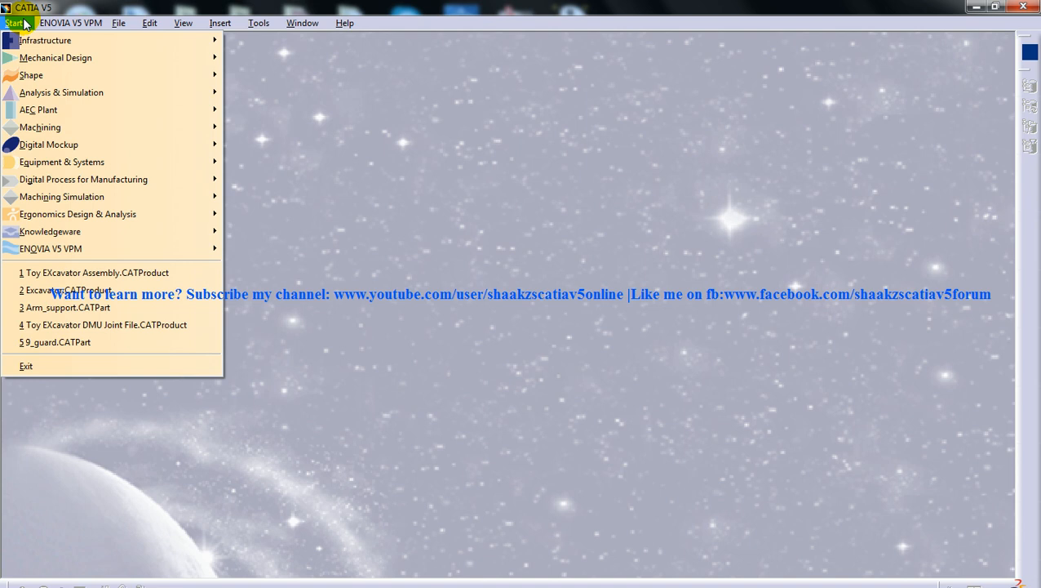
{"action": "left_click", "coordinate": [15, 23]}
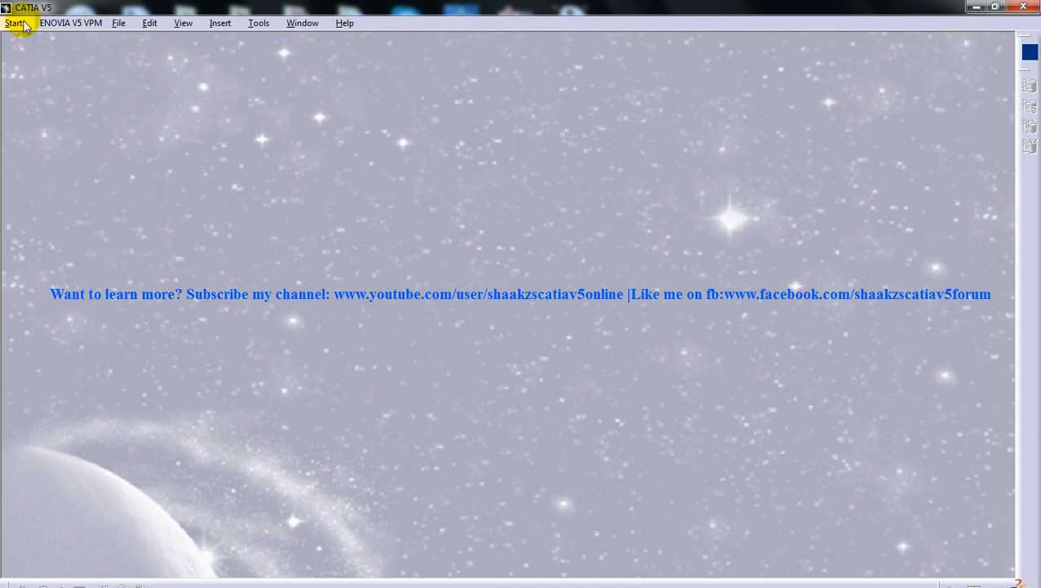
{"action": "left_click", "coordinate": [15, 23]}
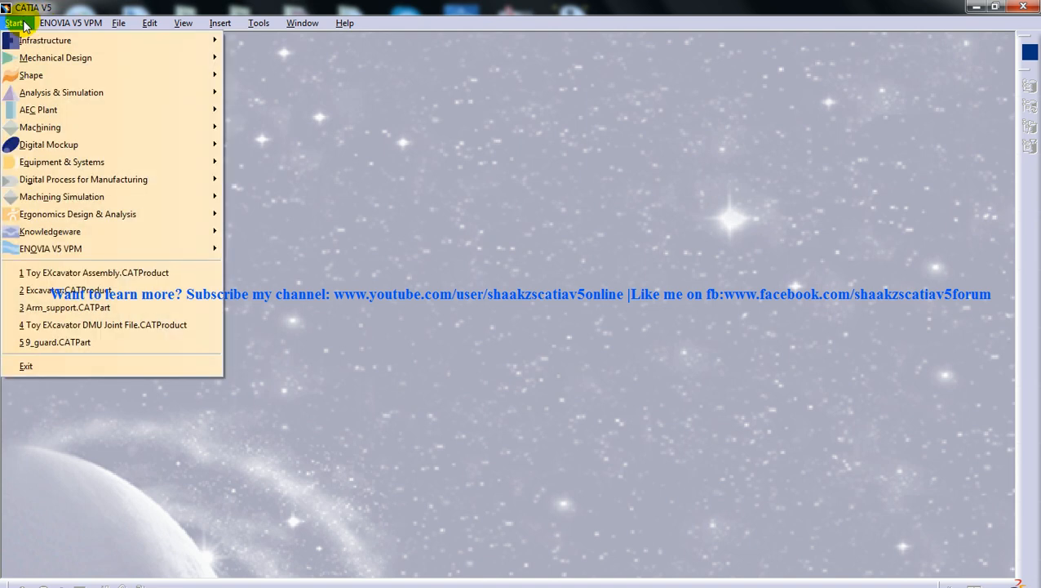
{"action": "mouse_move", "coordinate": [55, 57]}
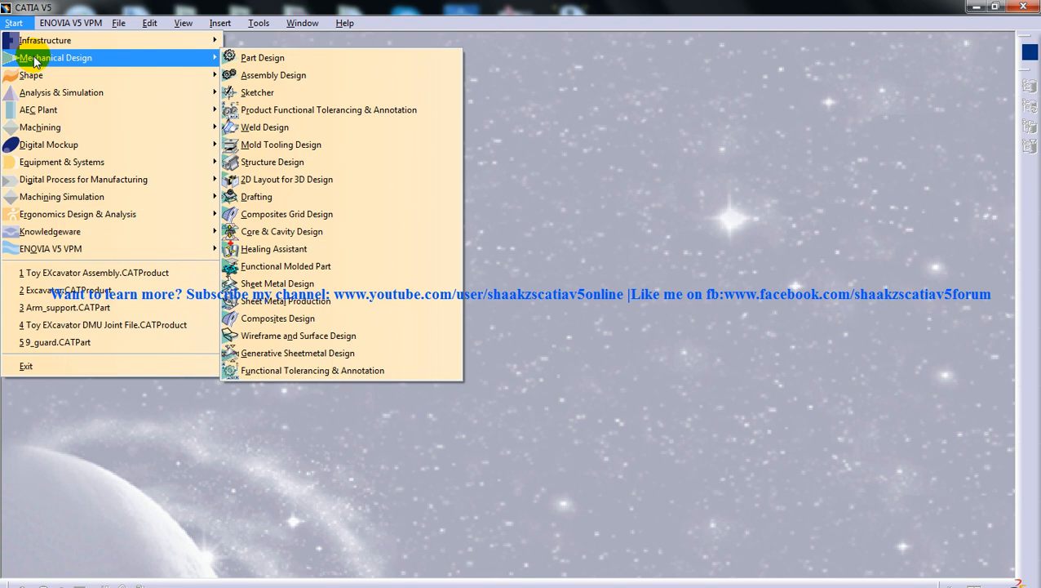
{"action": "mouse_move", "coordinate": [285, 264]}
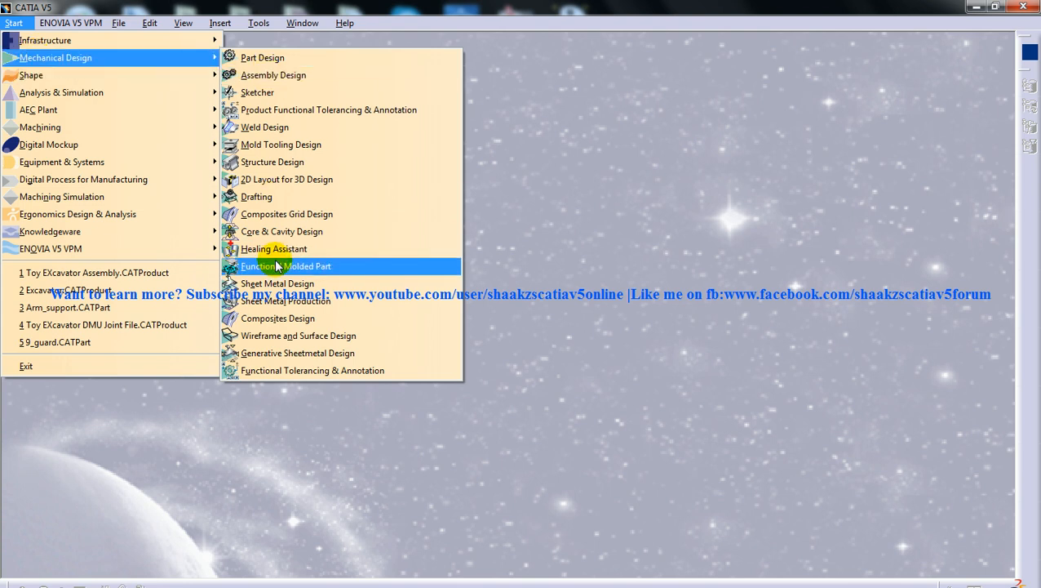
{"action": "mouse_move", "coordinate": [277, 195]}
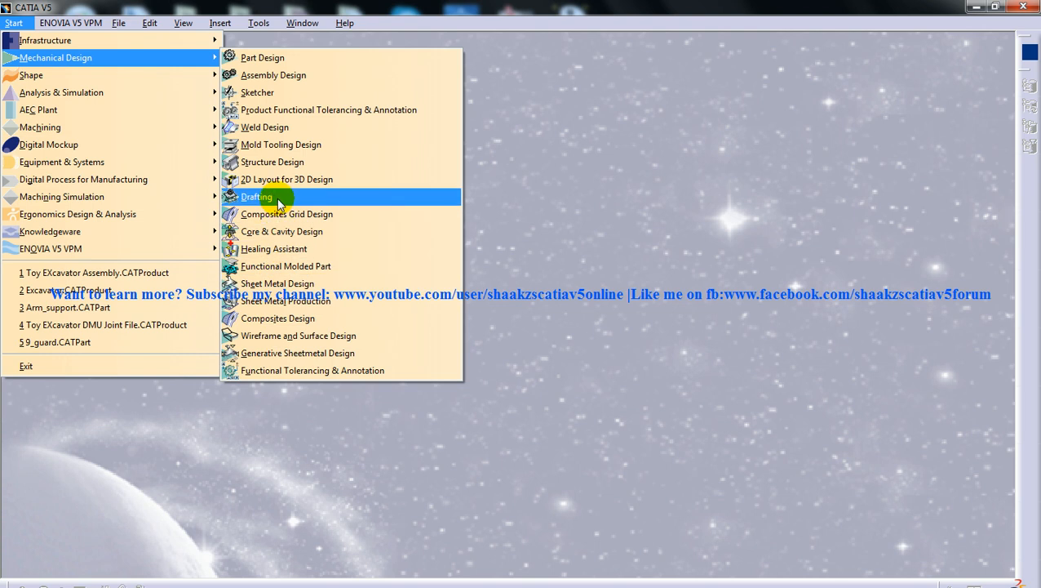
{"action": "left_click", "coordinate": [117, 23]}
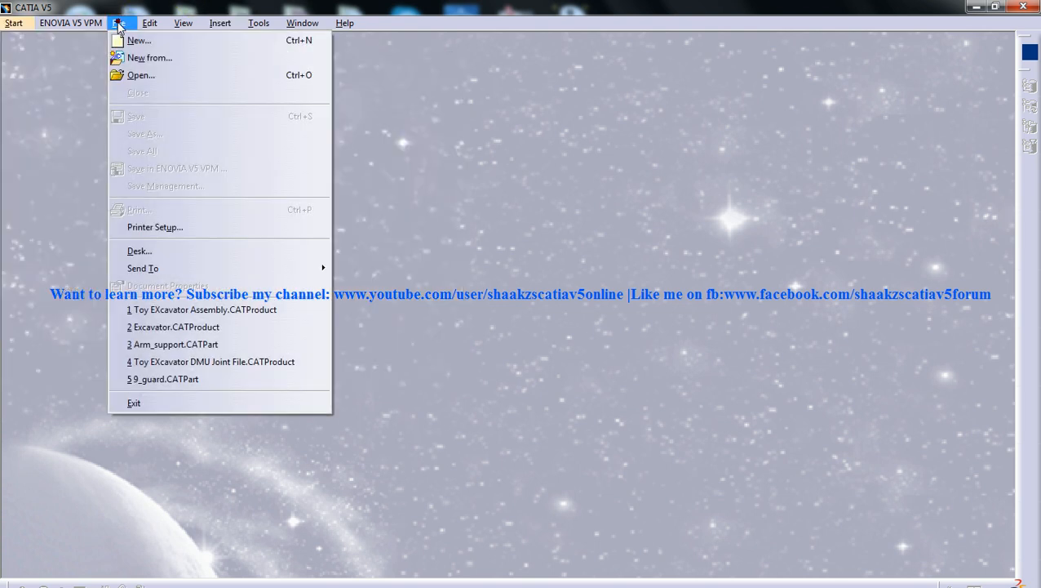
{"action": "left_click", "coordinate": [138, 39]}
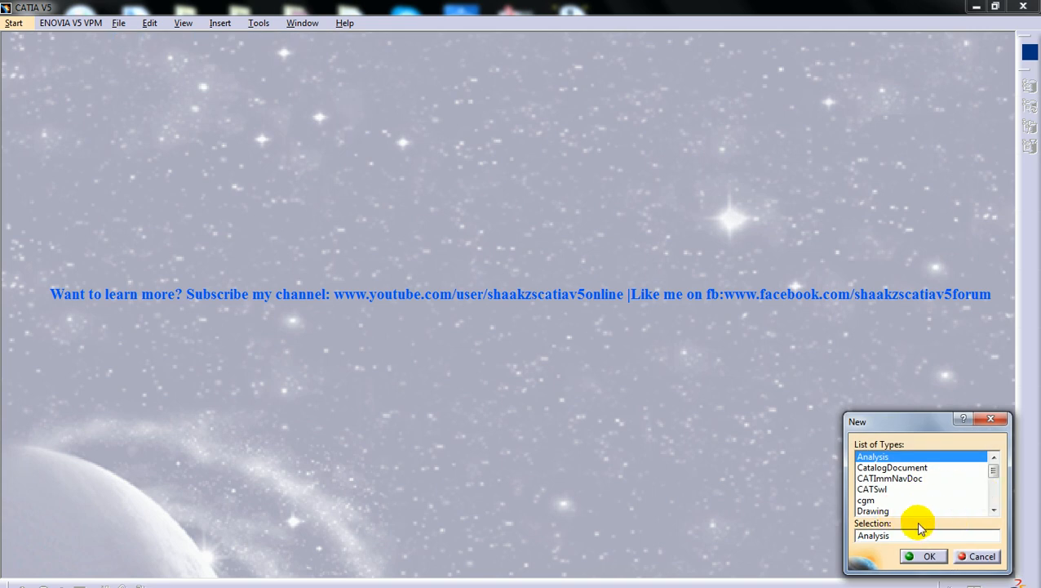
{"action": "left_click", "coordinate": [976, 555]}
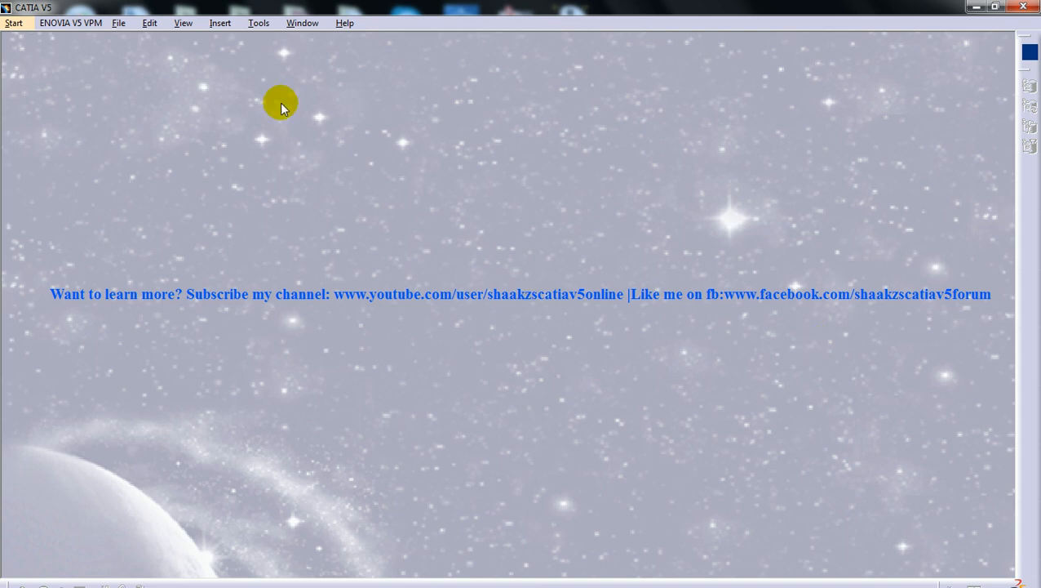
- Reopen the File menu and the Start > Mechanical Design workbench list showing Drafting
{"action": "left_click", "coordinate": [118, 23]}
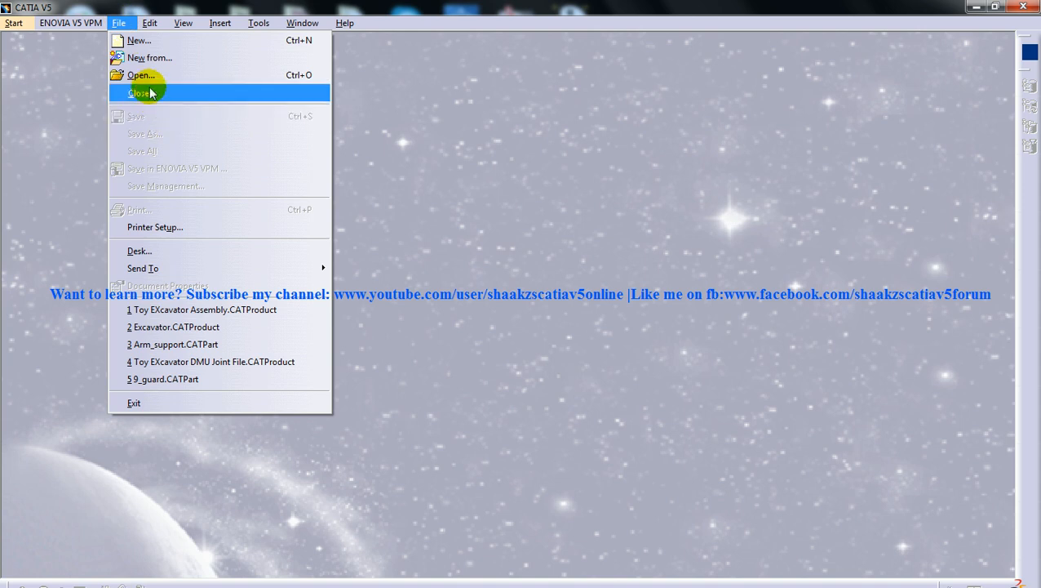
{"action": "left_click", "coordinate": [141, 75]}
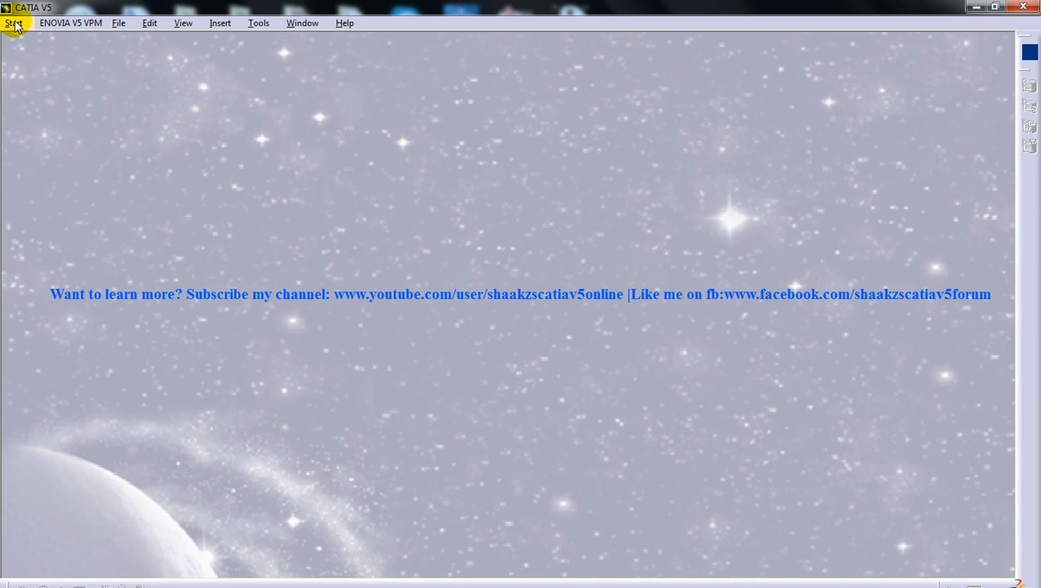
{"action": "mouse_move", "coordinate": [124, 154]}
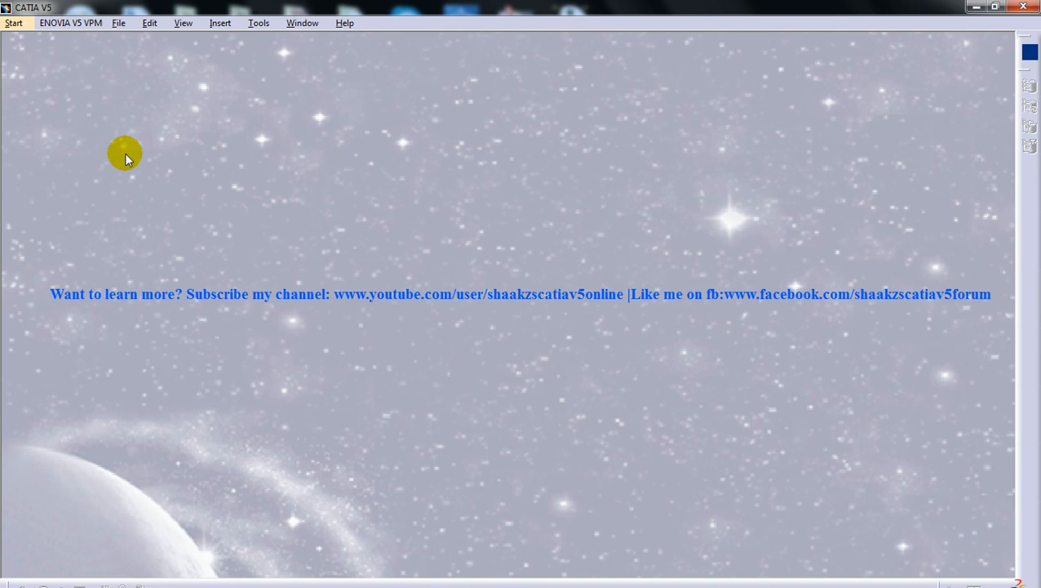
{"action": "mouse_move", "coordinate": [258, 258]}
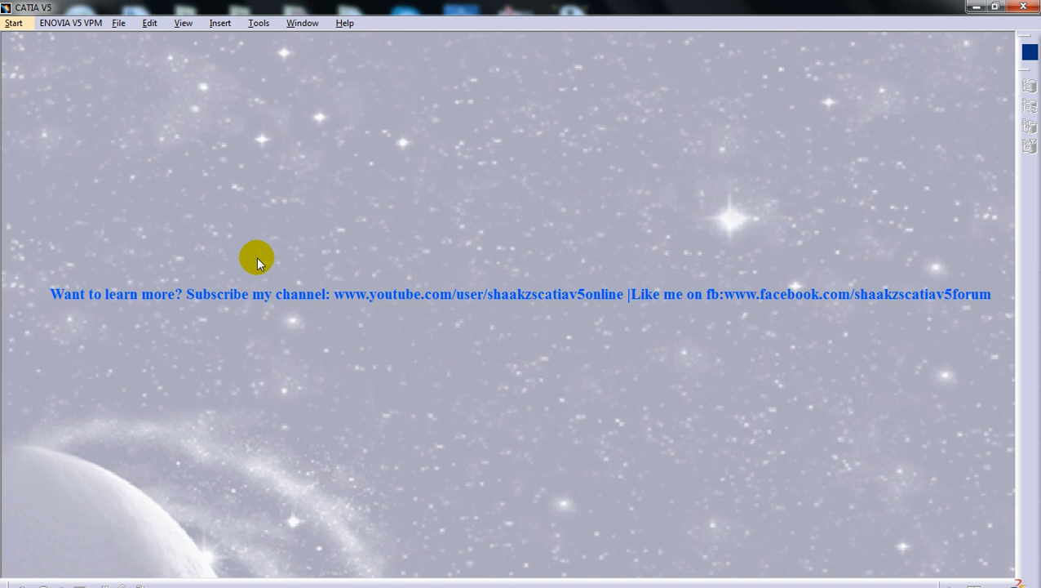
{"action": "mouse_move", "coordinate": [178, 137]}
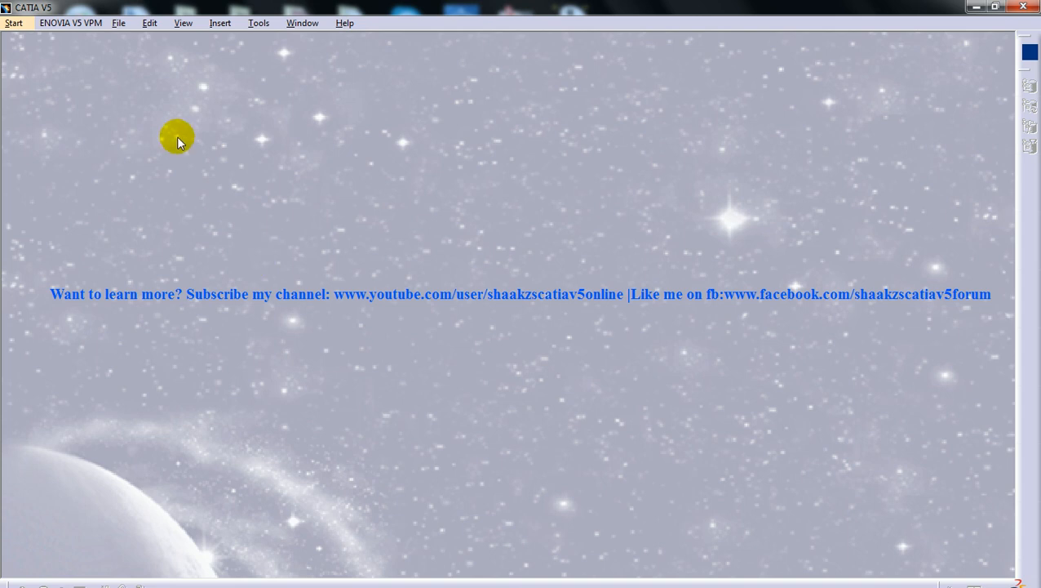
{"action": "mouse_move", "coordinate": [57, 15]}
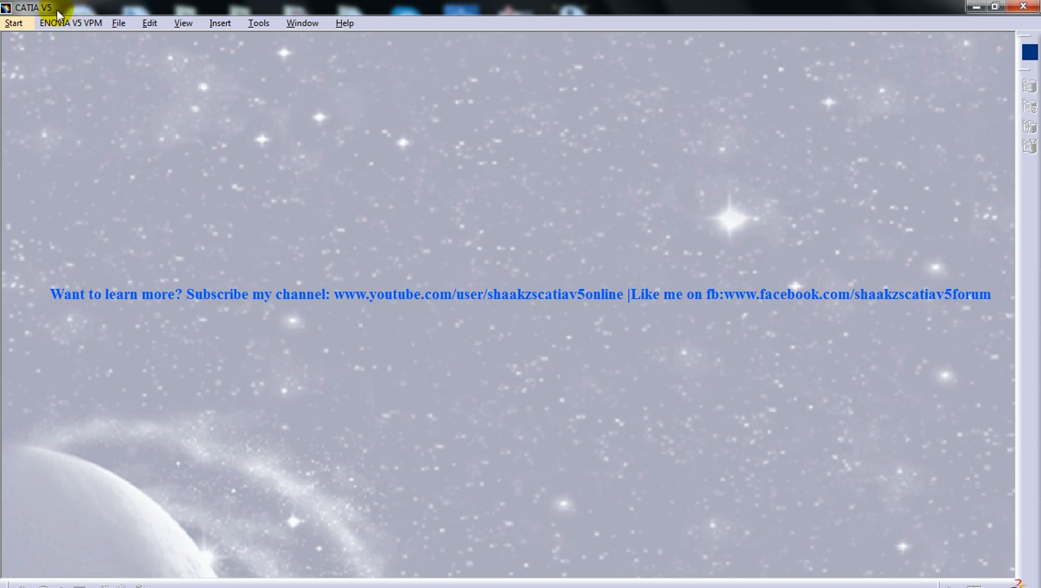
{"action": "left_click", "coordinate": [13, 23]}
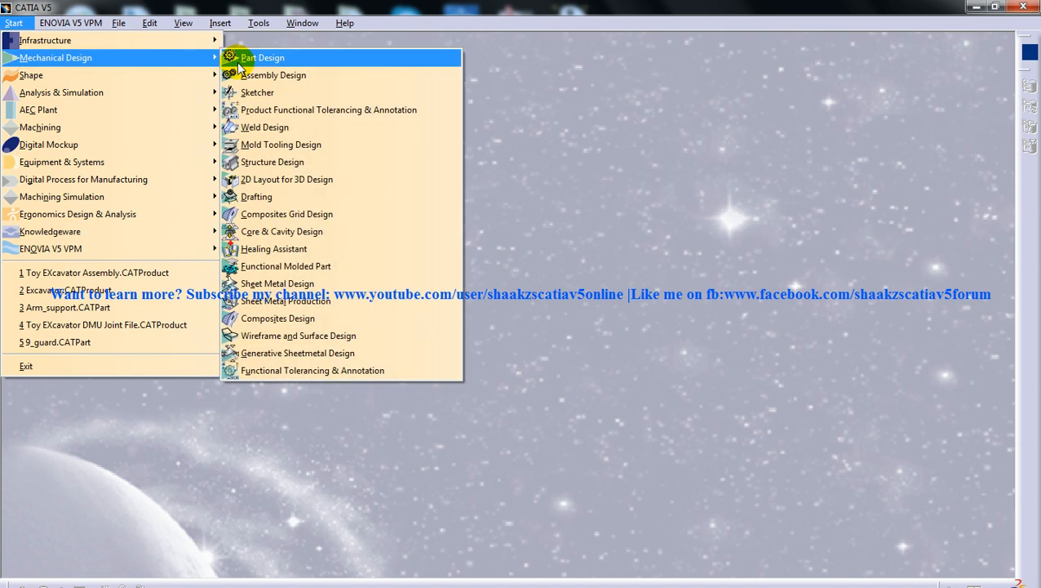
{"action": "mouse_move", "coordinate": [281, 196]}
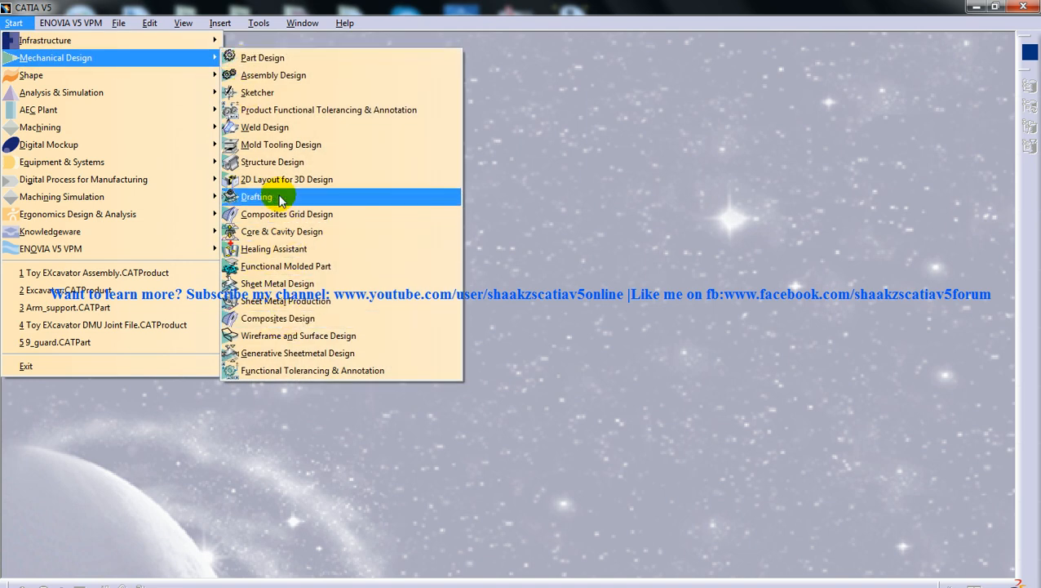
{"action": "left_click", "coordinate": [117, 23]}
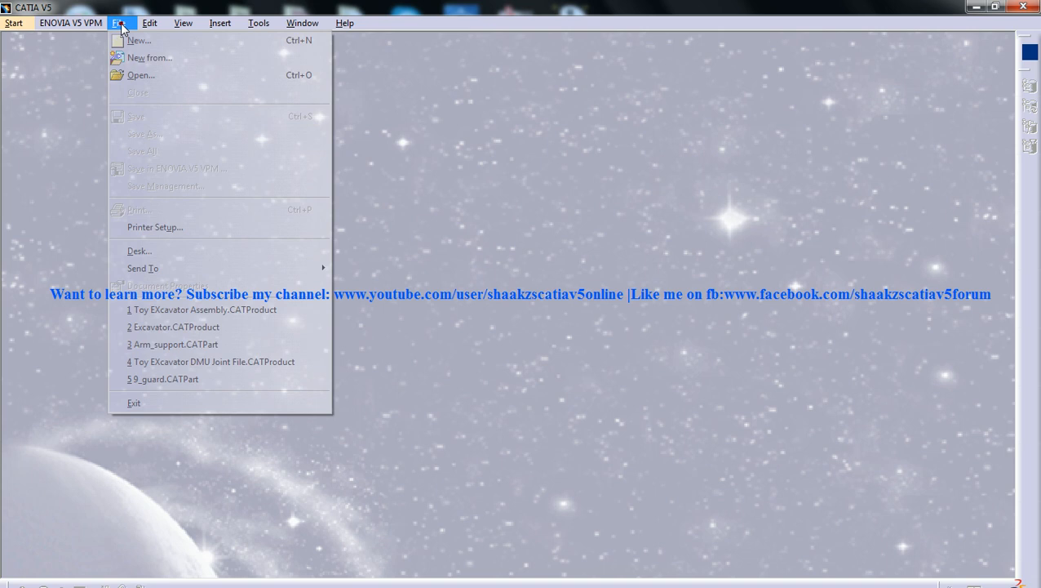
- Create a new Drawing document from File > New, reaching the New Drawing settings
{"action": "left_click", "coordinate": [137, 39]}
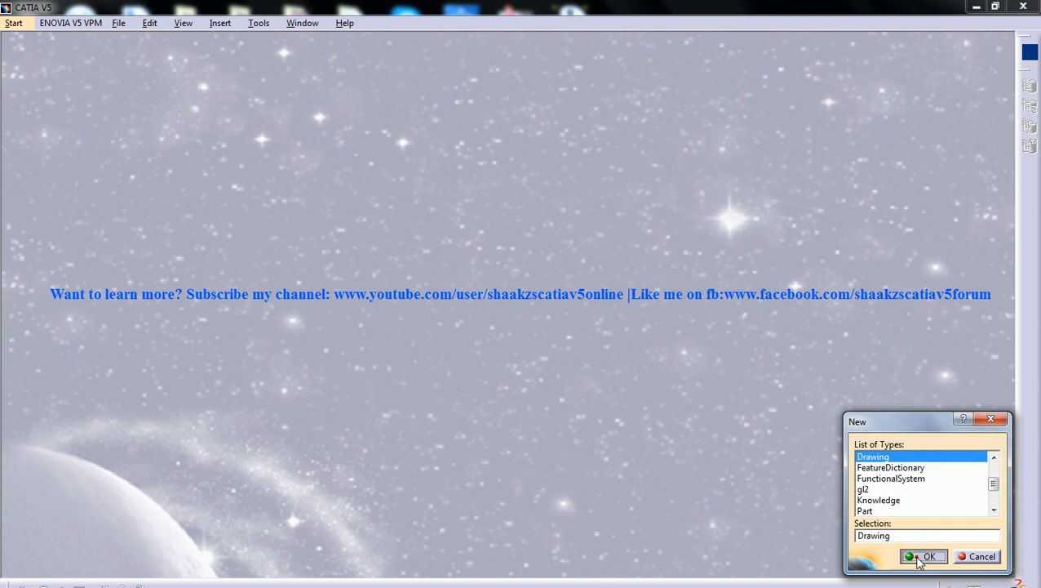
{"action": "left_click", "coordinate": [924, 555]}
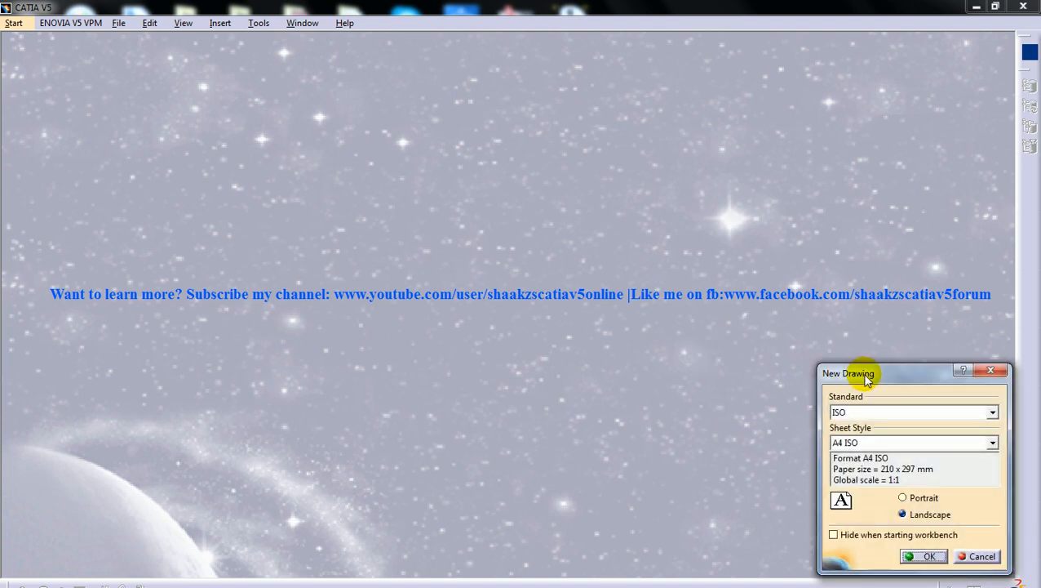
{"action": "mouse_move", "coordinate": [859, 352]}
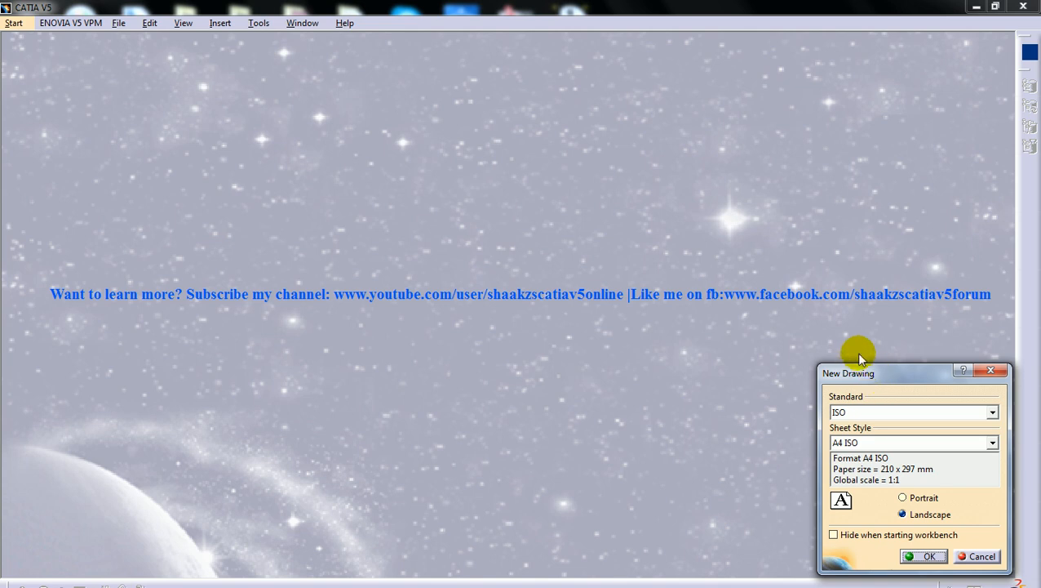
{"action": "mouse_move", "coordinate": [849, 352]}
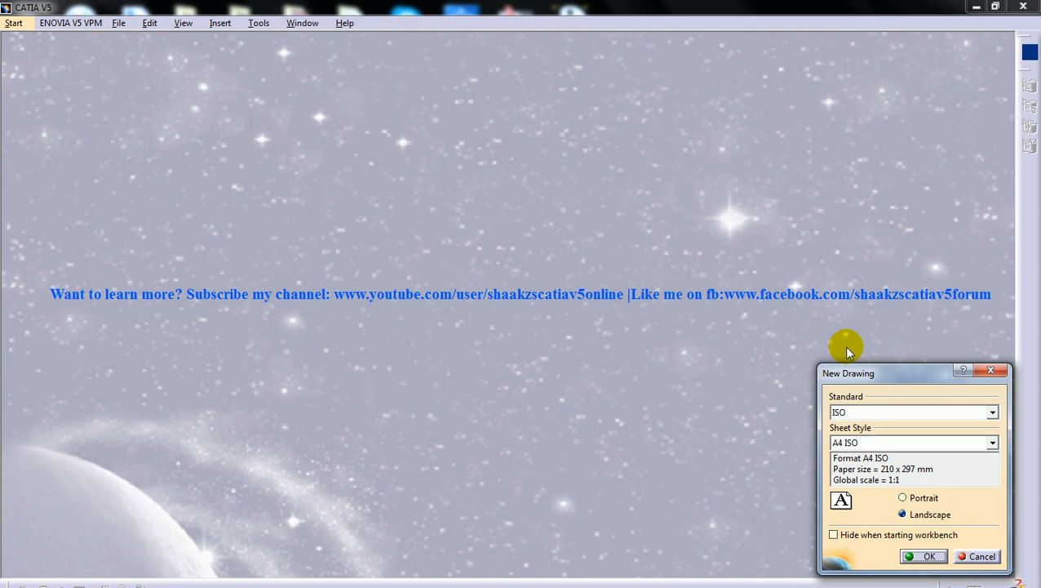
{"action": "mouse_move", "coordinate": [898, 373]}
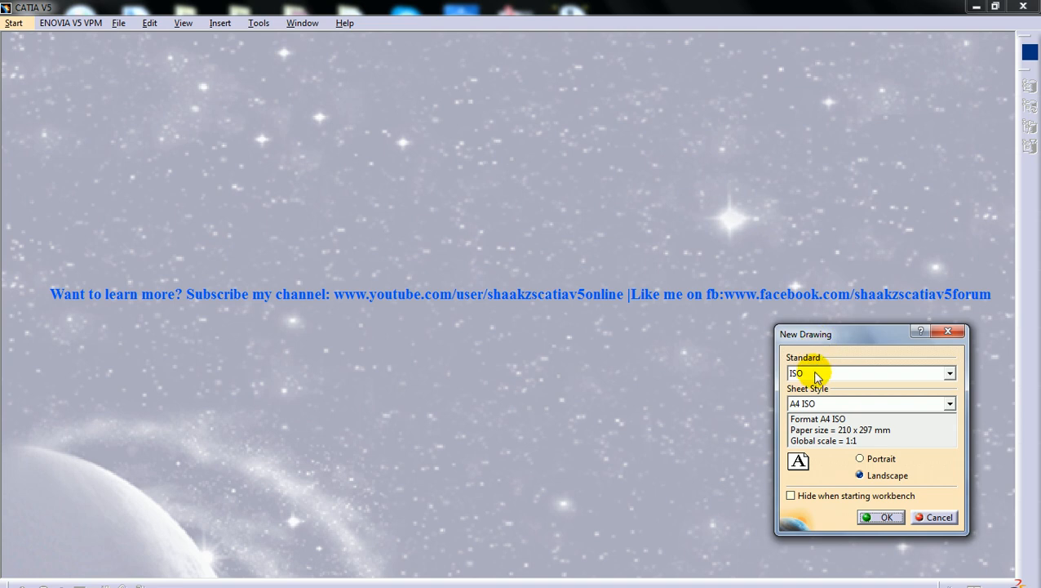
{"action": "mouse_move", "coordinate": [833, 390]}
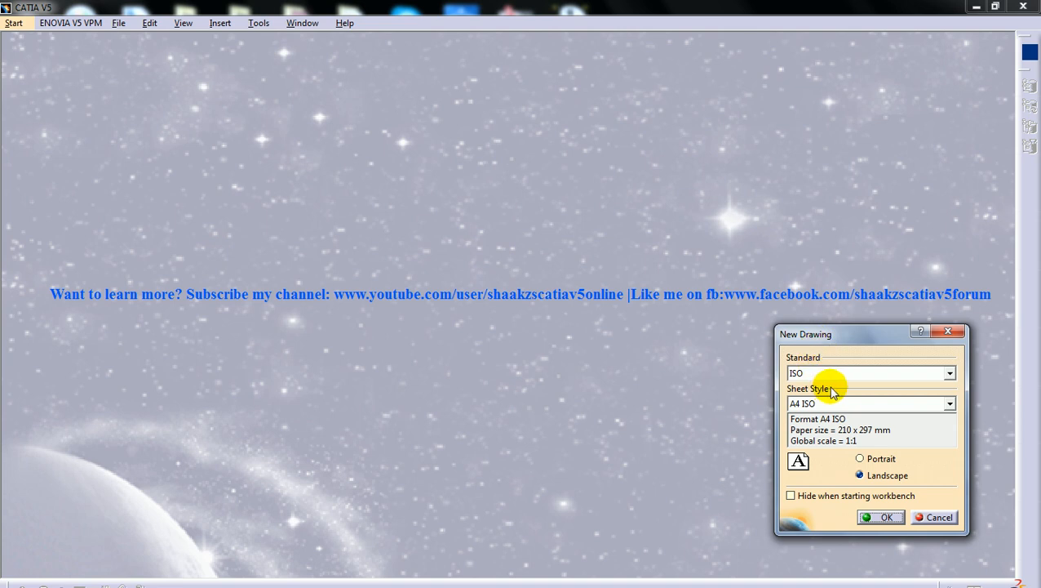
{"action": "mouse_move", "coordinate": [826, 357]}
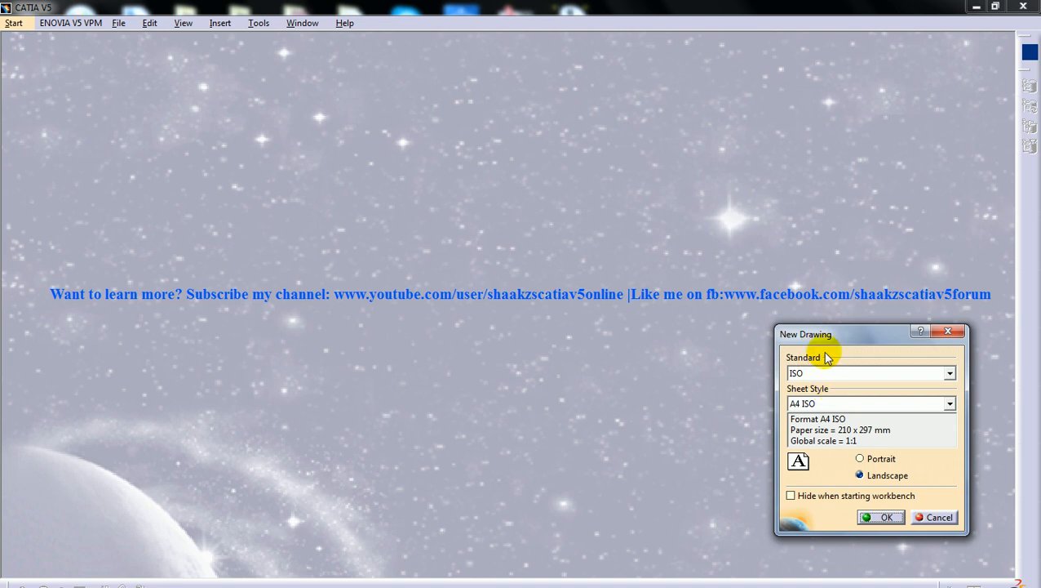
{"action": "mouse_move", "coordinate": [831, 362]}
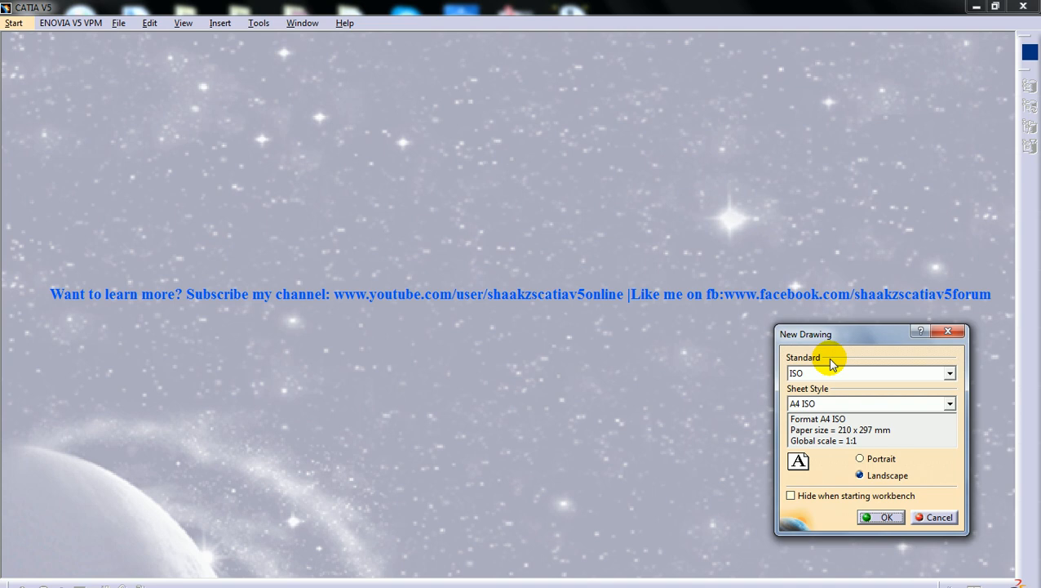
{"action": "mouse_move", "coordinate": [841, 366]}
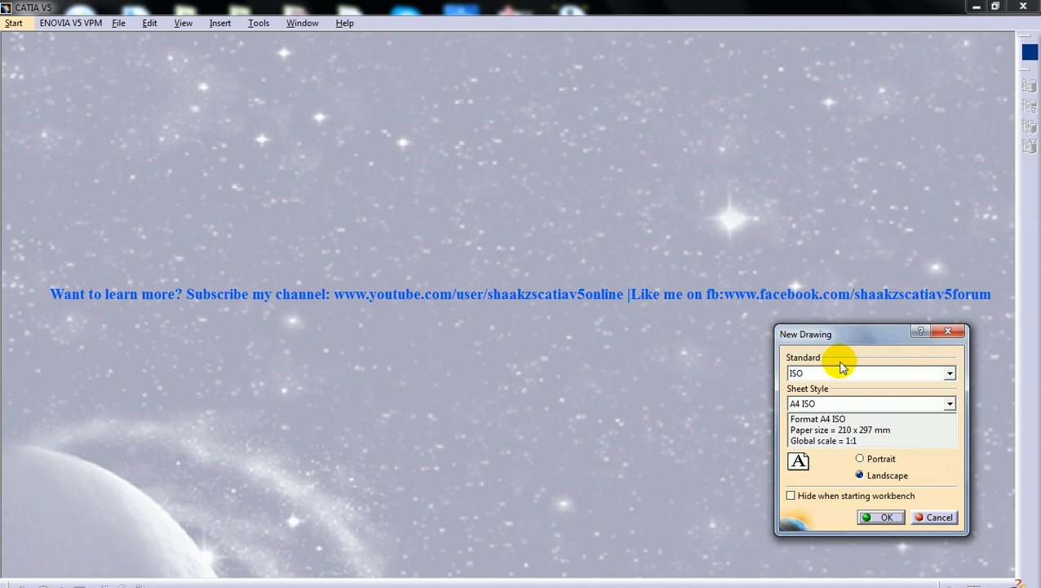
{"action": "mouse_move", "coordinate": [891, 372]}
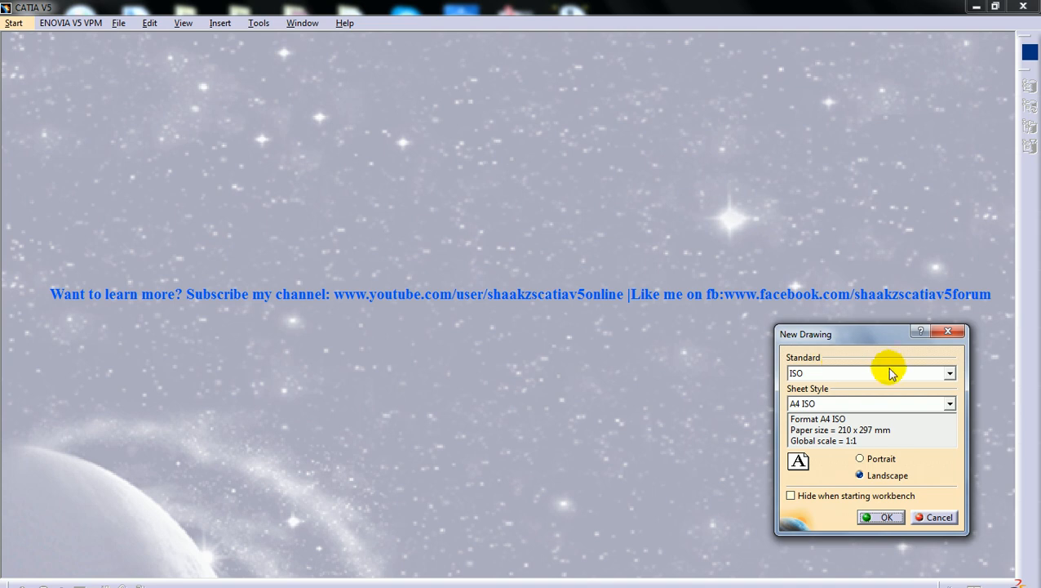
- Show the list of drafting standards in the New Drawing dialog
{"action": "left_click", "coordinate": [950, 372]}
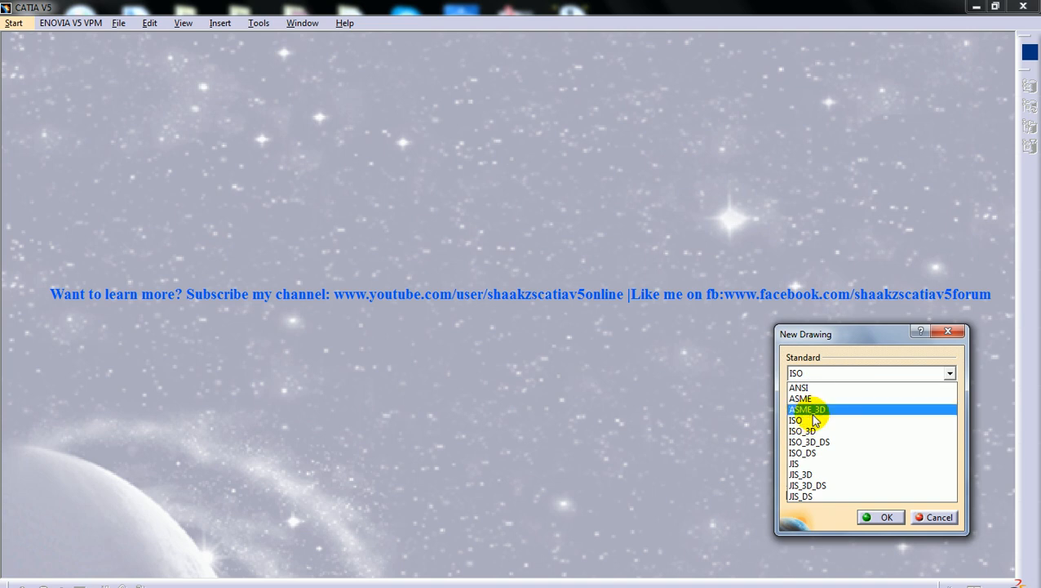
- Keep ISO as the drafting standard and show the list of sheet styles, A4 ISO current
{"action": "left_click", "coordinate": [816, 464]}
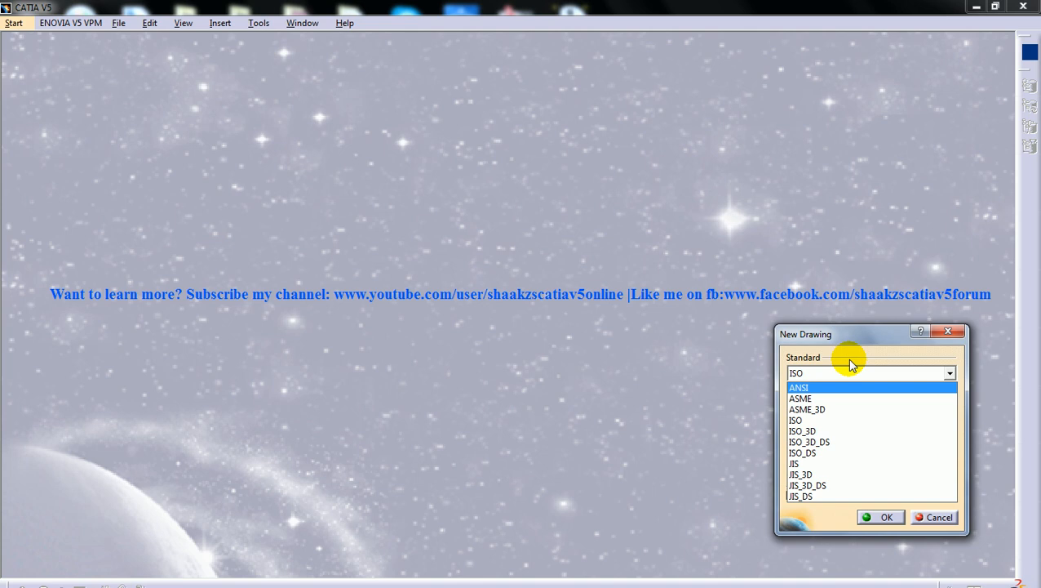
{"action": "left_click", "coordinate": [795, 419]}
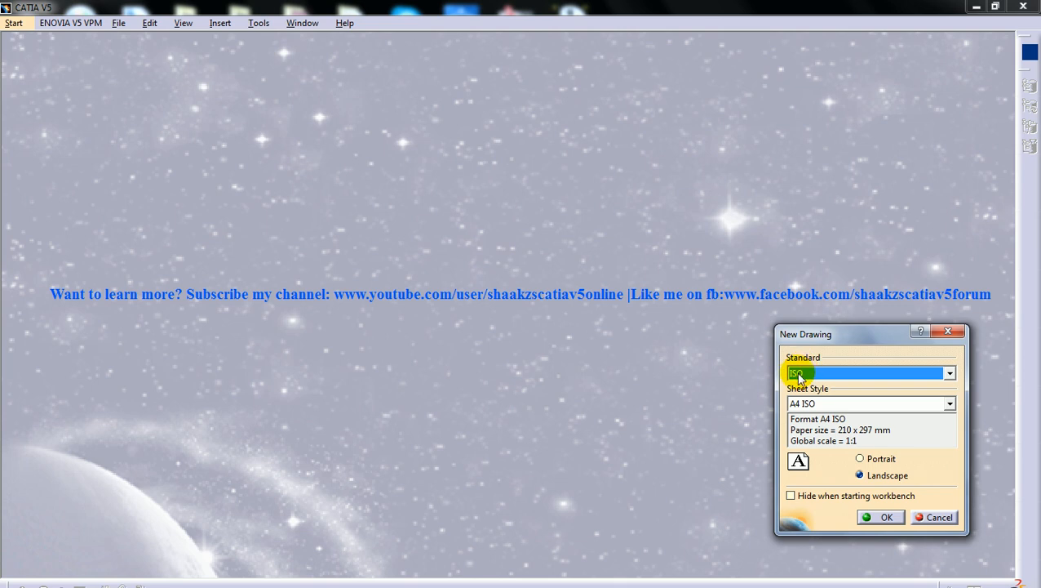
{"action": "left_click", "coordinate": [840, 372]}
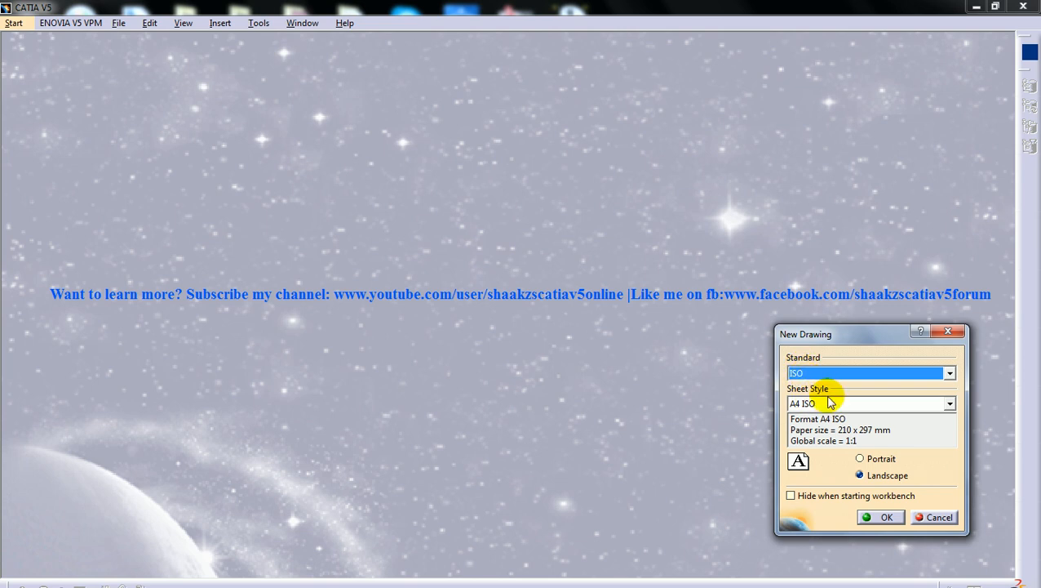
{"action": "mouse_move", "coordinate": [830, 405]}
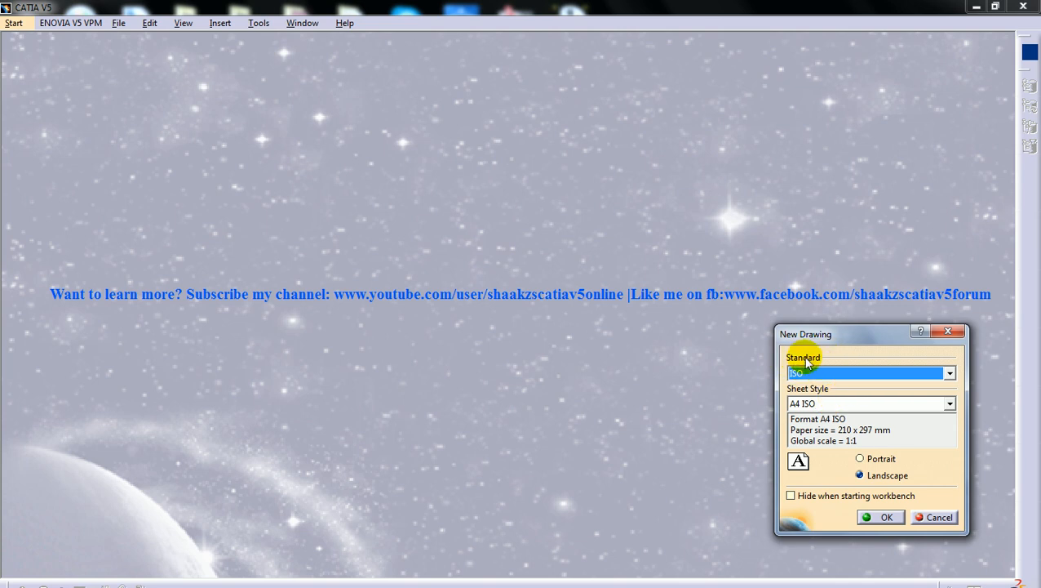
{"action": "mouse_move", "coordinate": [823, 412]}
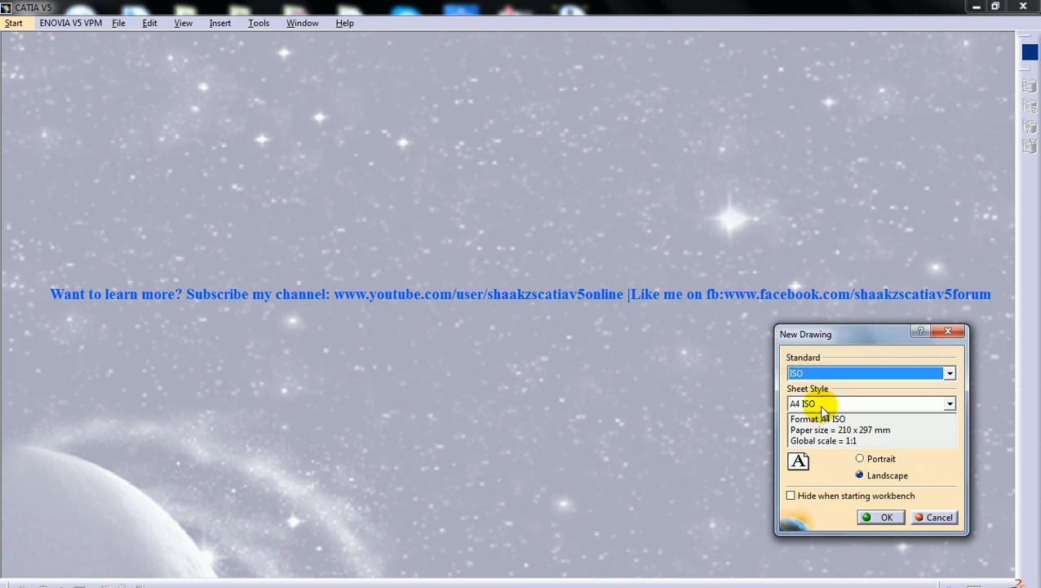
{"action": "left_click", "coordinate": [949, 403]}
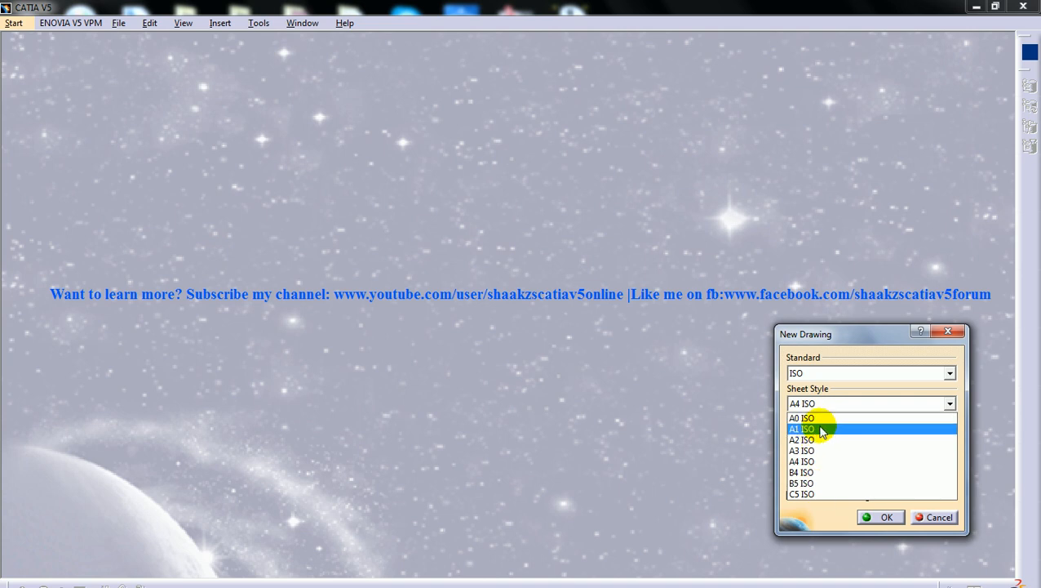
- Choose the A0 ISO sheet (841 x 1189 mm) and keep ISO as the standard
{"action": "left_click", "coordinate": [950, 372]}
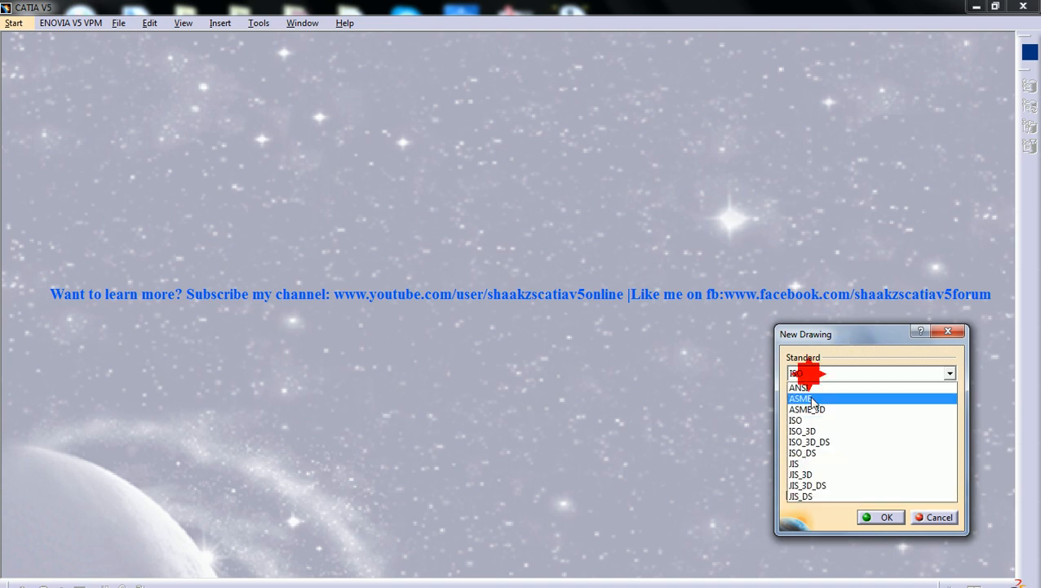
{"action": "left_click", "coordinate": [793, 463]}
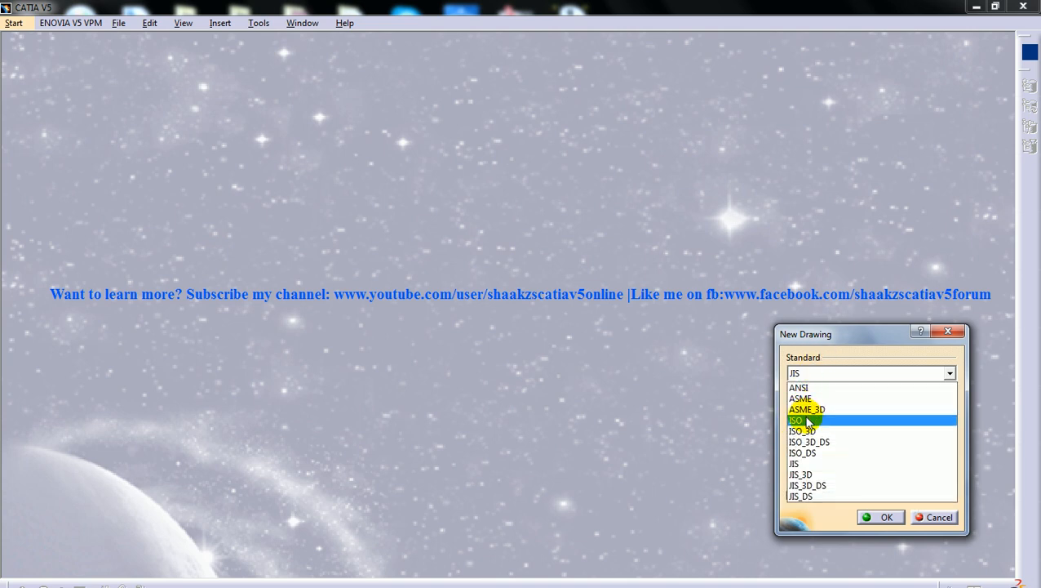
{"action": "left_click", "coordinate": [794, 419]}
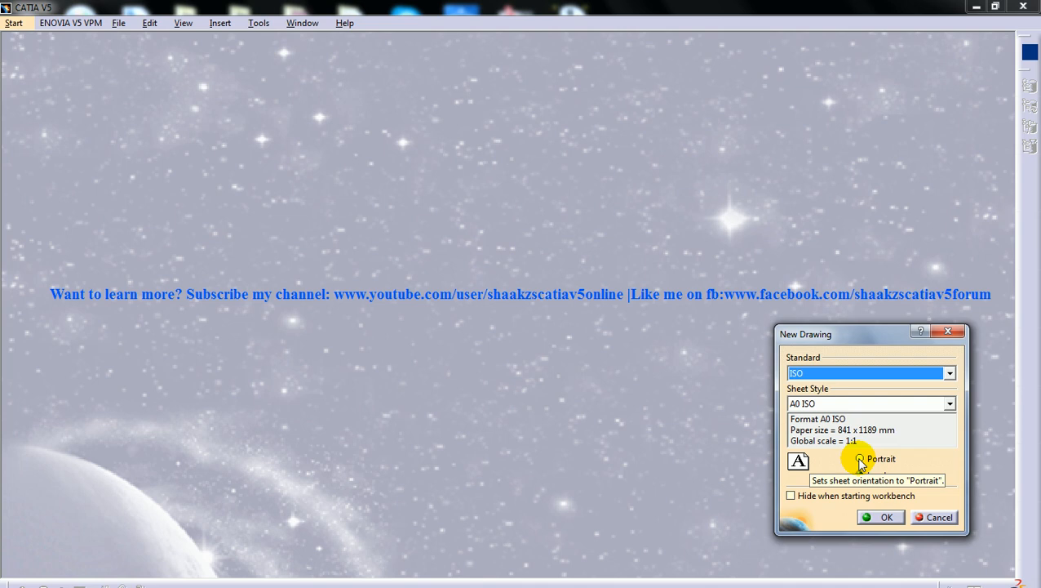
- Set the A0 ISO sheet orientation to Landscape
{"action": "left_click", "coordinate": [859, 477]}
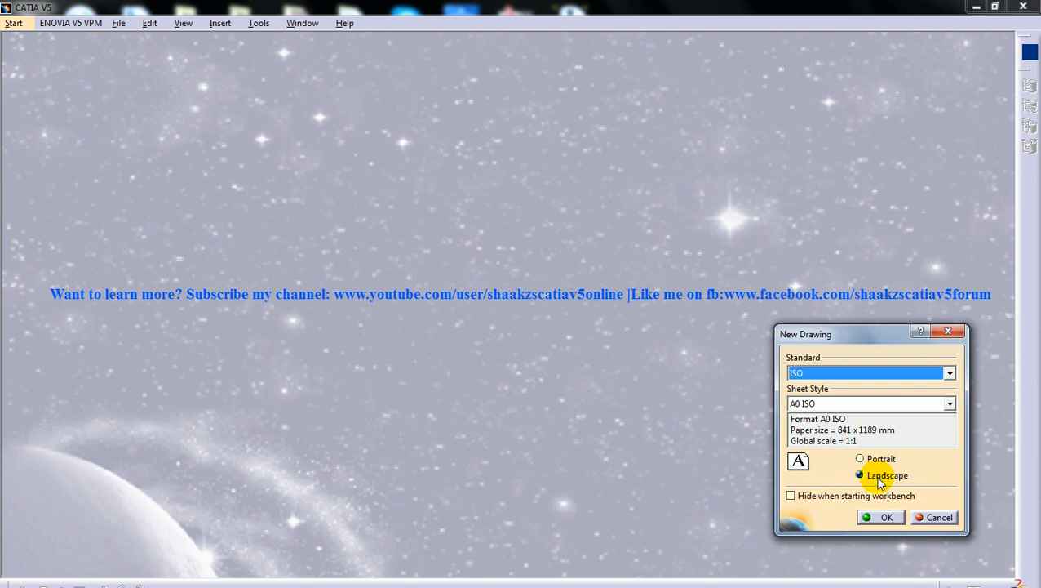
{"action": "mouse_move", "coordinate": [880, 480]}
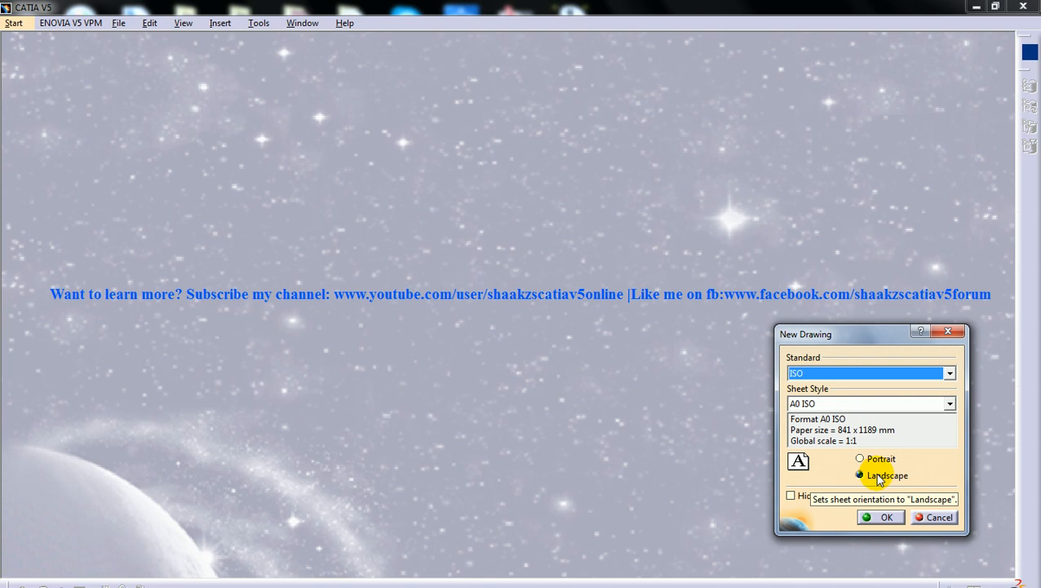
{"action": "mouse_move", "coordinate": [922, 465]}
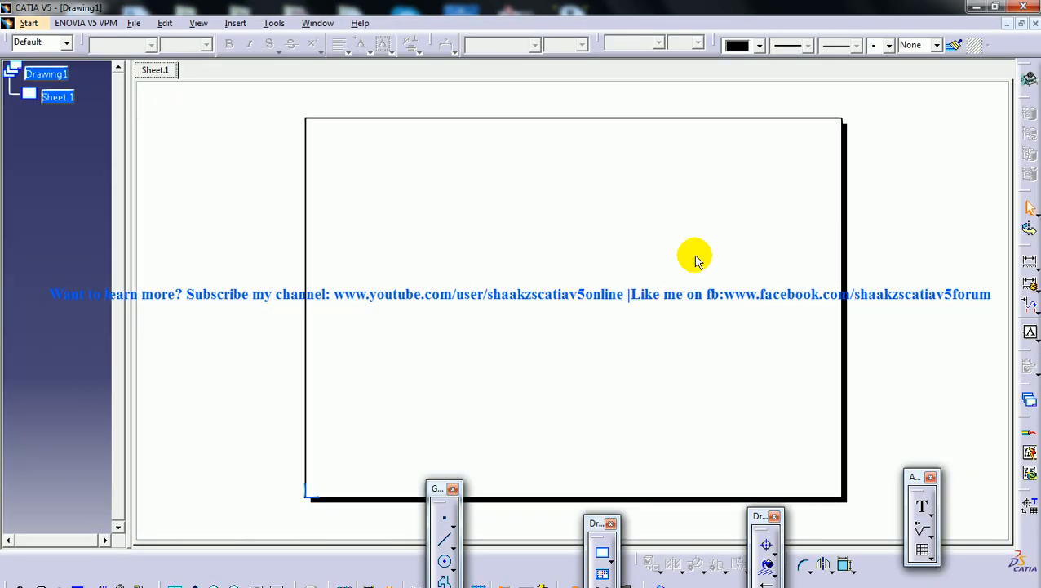
{"action": "mouse_move", "coordinate": [759, 316]}
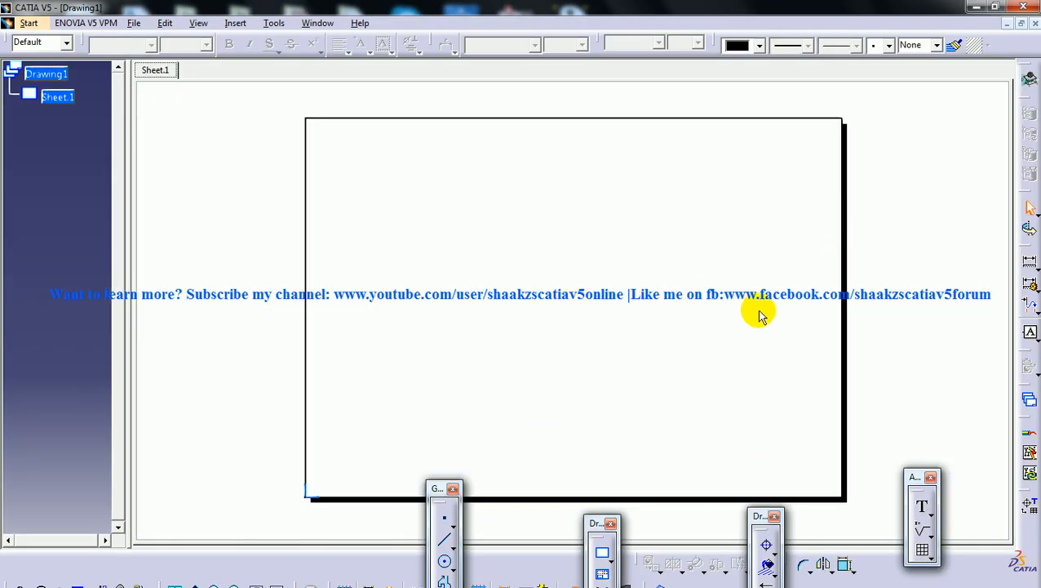
{"action": "mouse_move", "coordinate": [581, 229]}
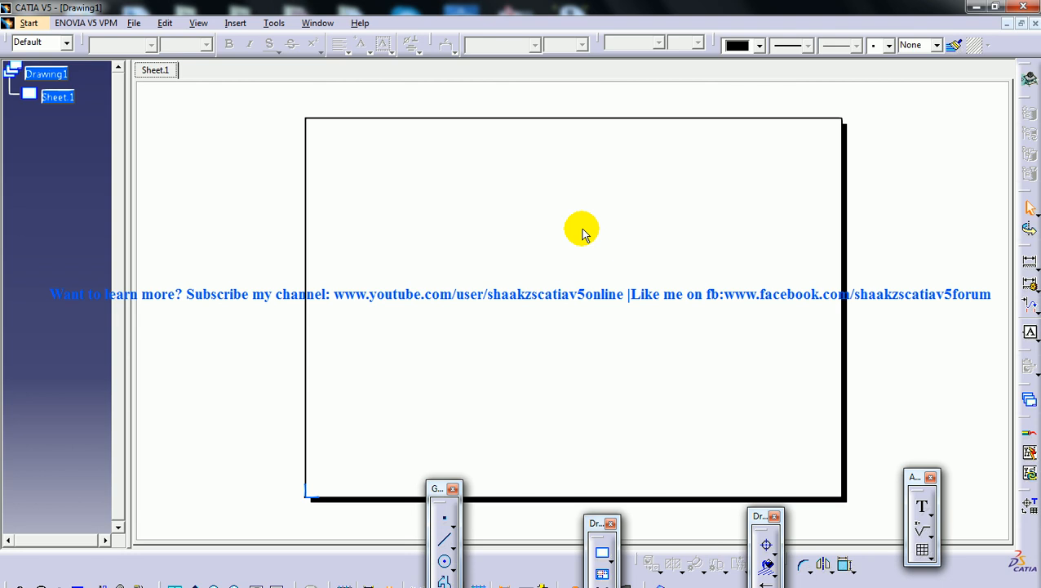